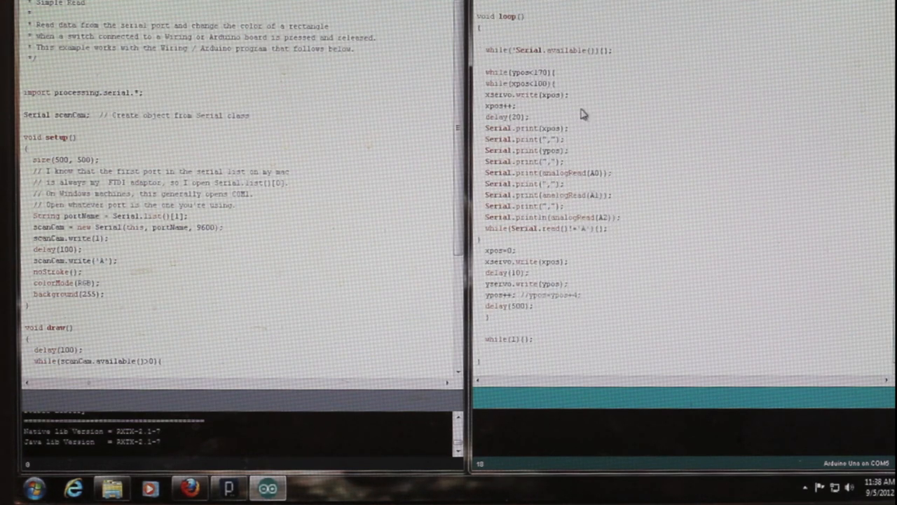
mouse_move(540, 53)
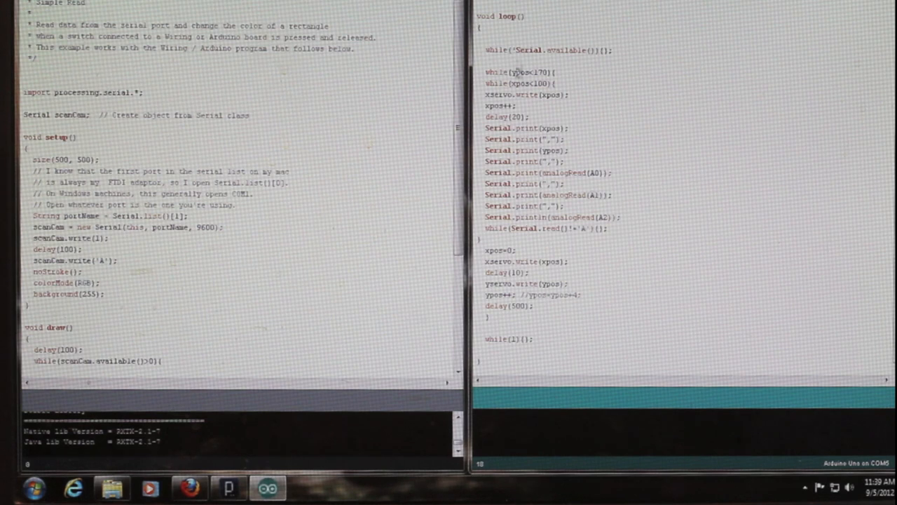
mouse_move(670, 56)
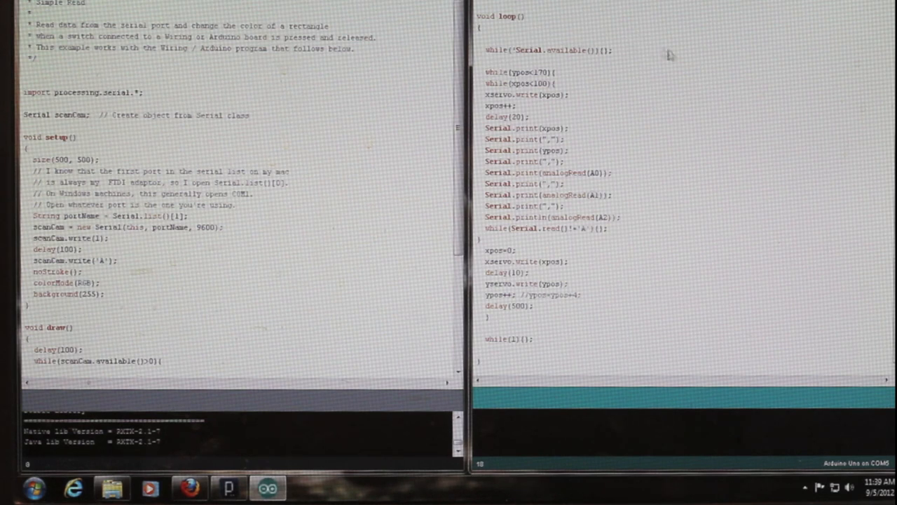
mouse_move(523, 100)
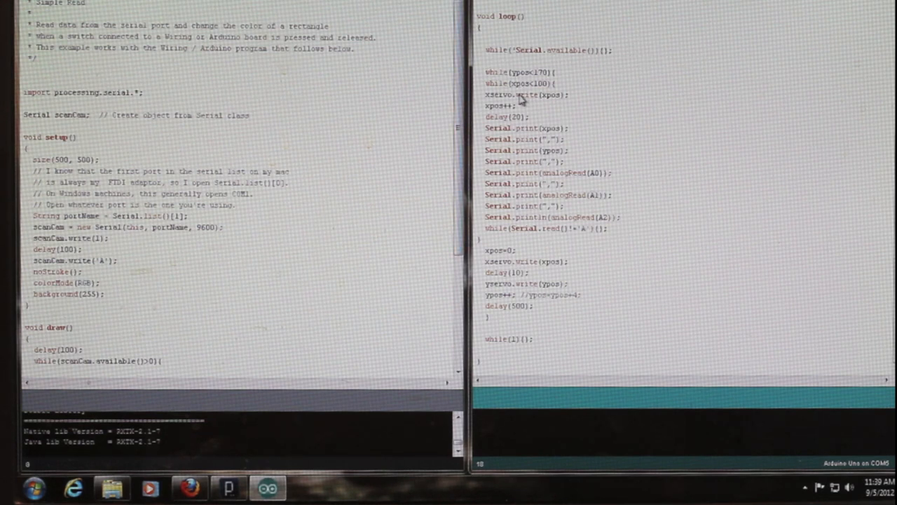
mouse_move(549, 205)
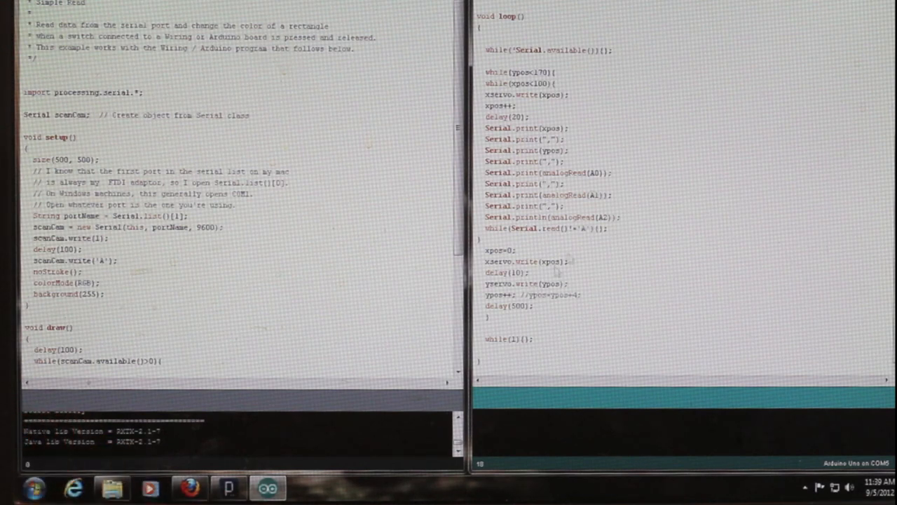
mouse_move(617, 193)
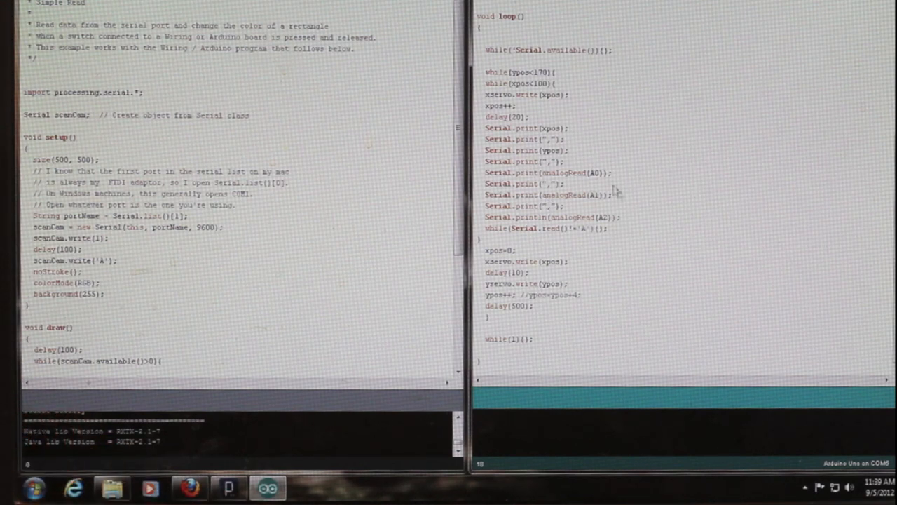
mouse_move(541, 215)
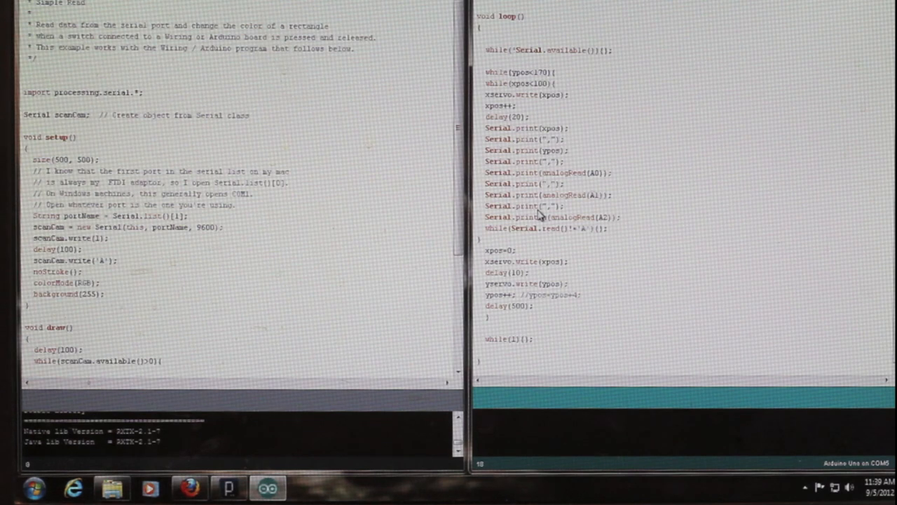